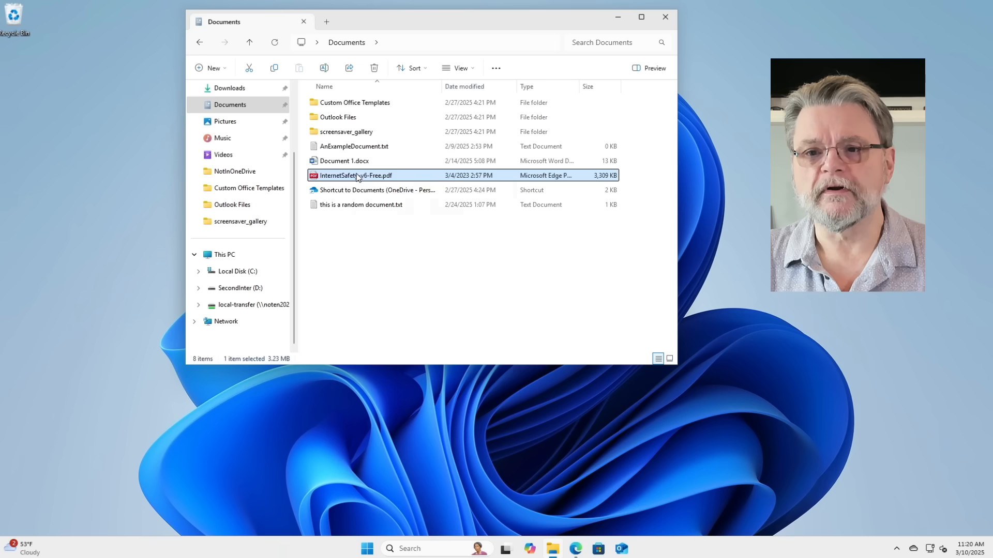
Show the short action menu for the PDF, dismiss it, then show its full action list
{"action": "right_click", "coordinate": [356, 176]}
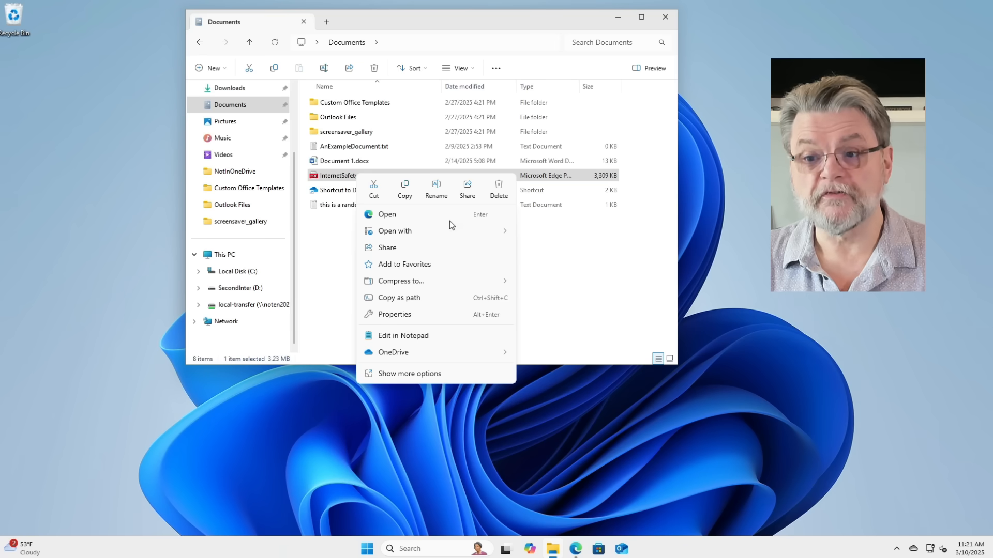
{"action": "mouse_move", "coordinate": [440, 417]}
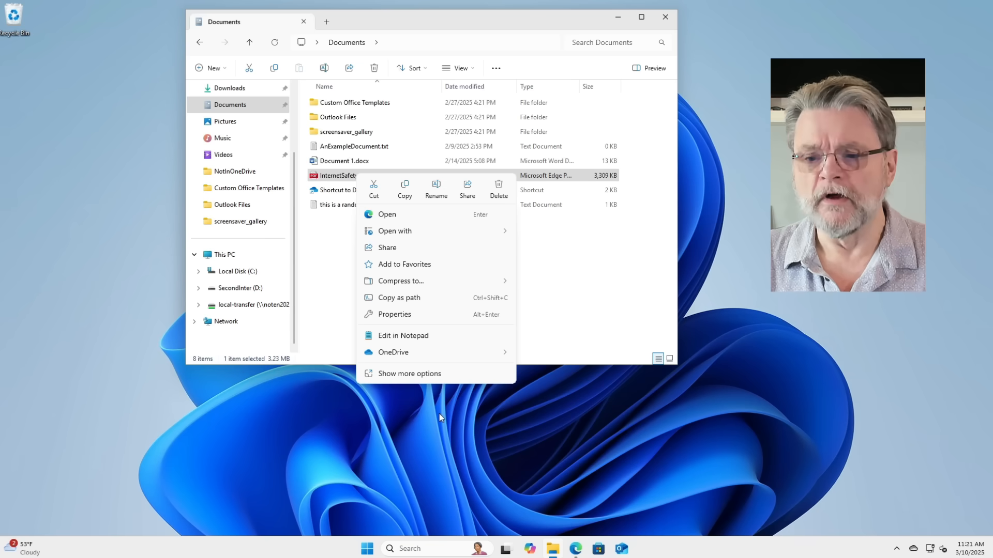
{"action": "left_click", "coordinate": [435, 380]}
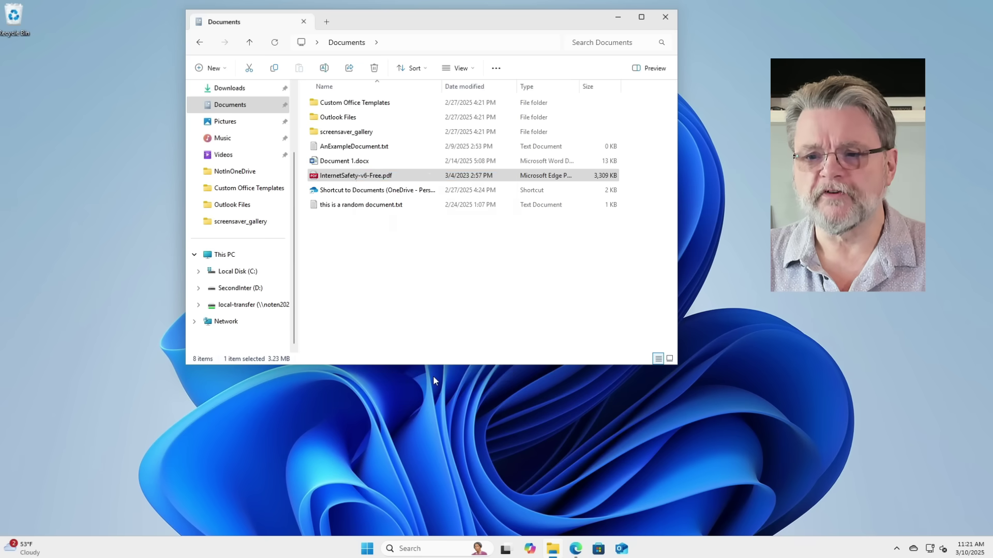
{"action": "right_click", "coordinate": [355, 176]}
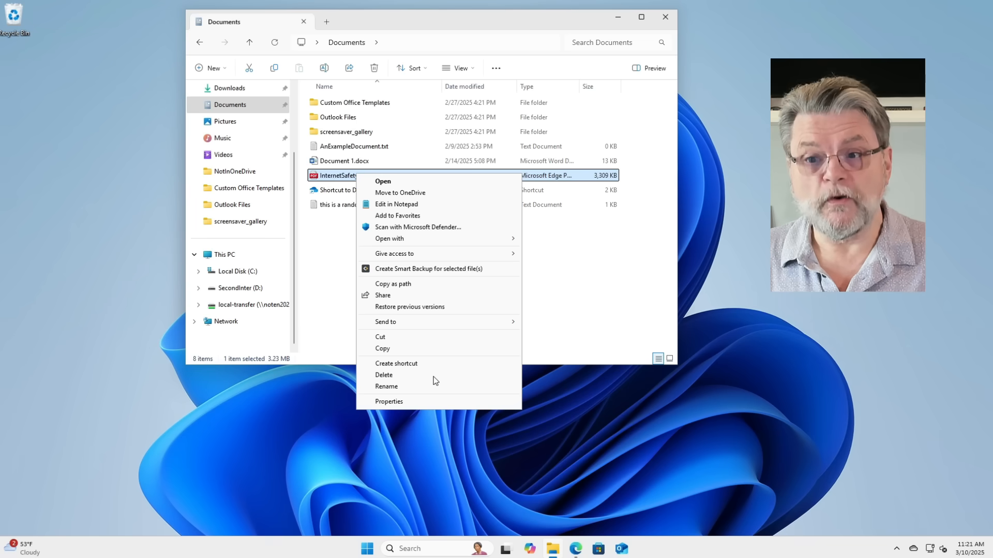
{"action": "mouse_move", "coordinate": [483, 417]}
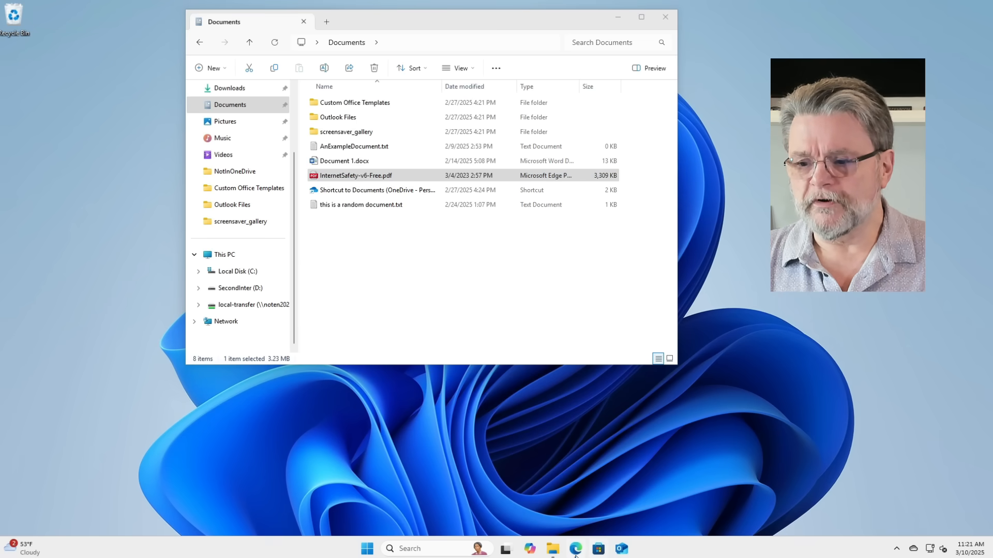
In the Ask Leo! article, select the reg.exe registry command and copy it
{"action": "left_click", "coordinate": [576, 548]}
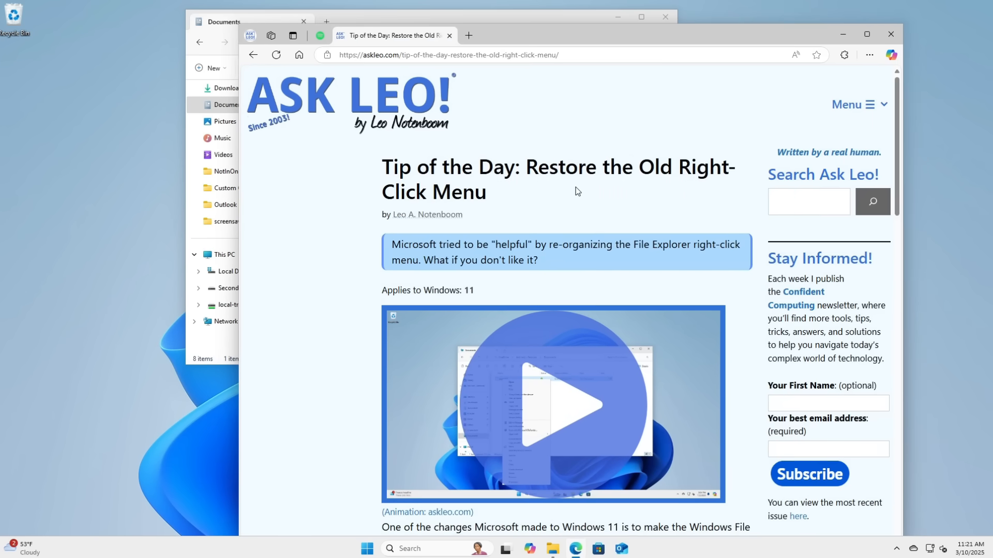
{"action": "scroll", "scroll_direction": "down", "scroll_amount": 3}
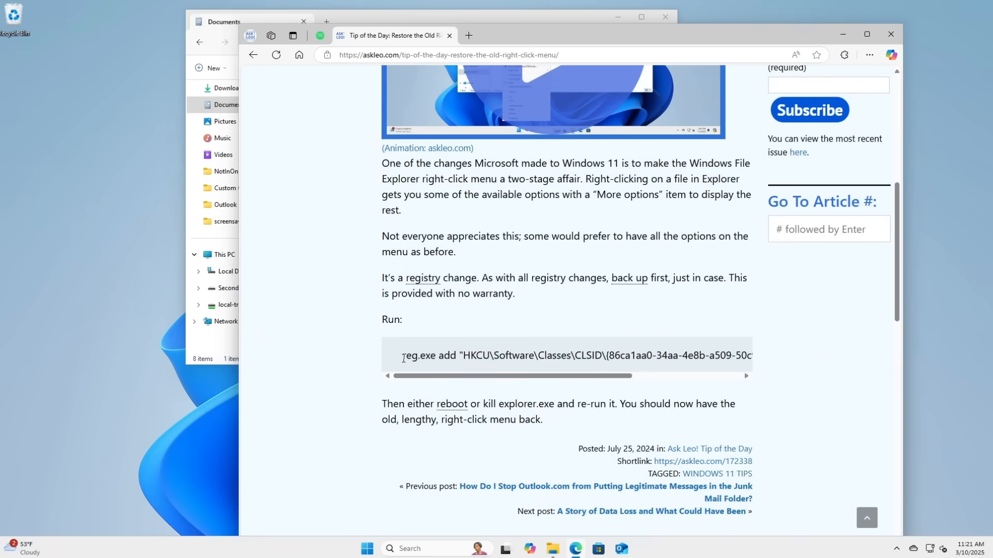
{"action": "triple_click", "coordinate": [570, 355]}
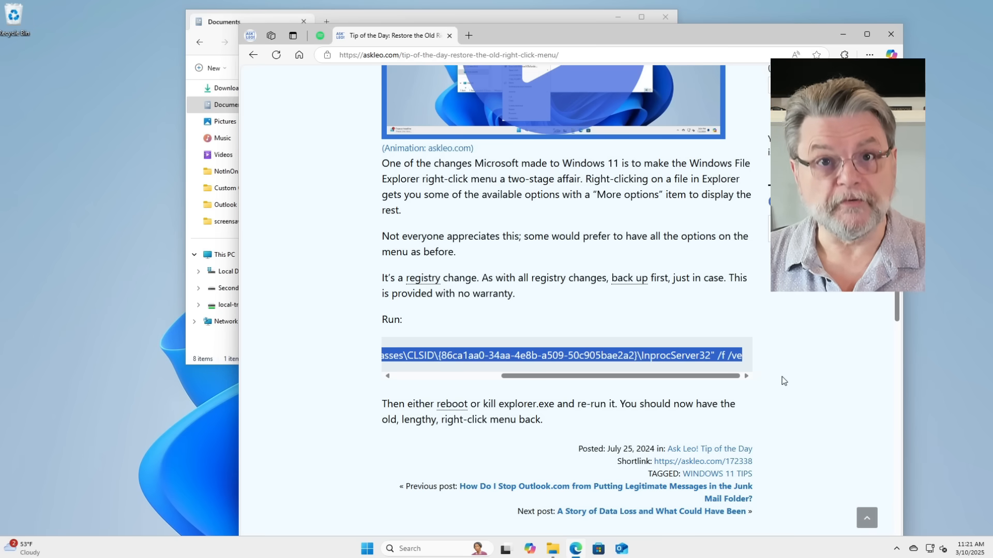
{"action": "mouse_move", "coordinate": [689, 359]}
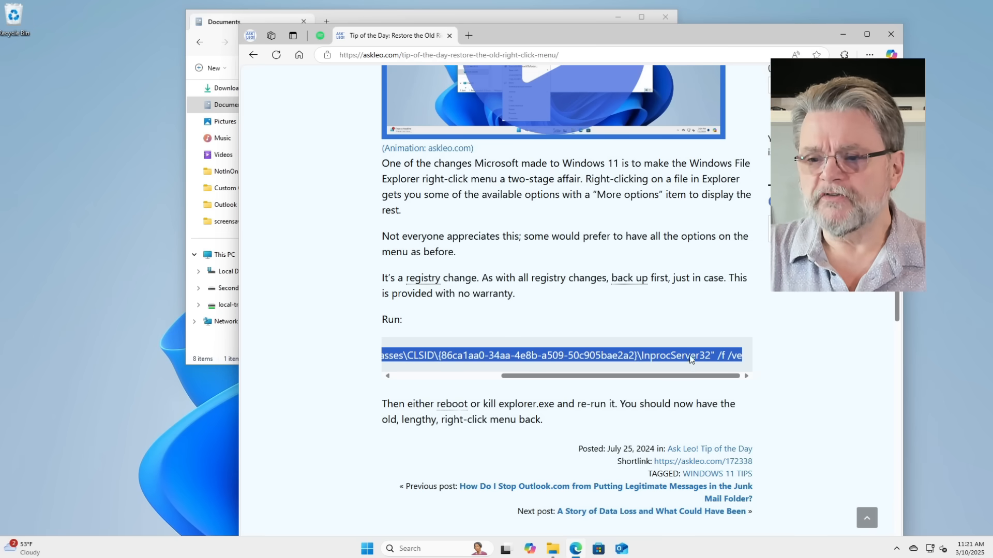
{"action": "right_click", "coordinate": [690, 354]}
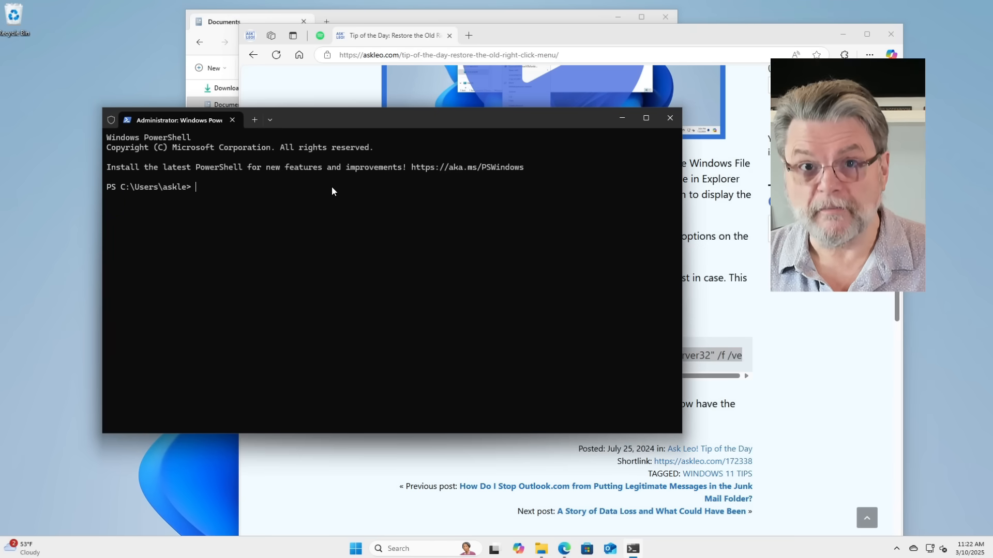
Start a cmd shell and run the pasted reg.exe add HKCU\...\CLSID command successfully
{"action": "type", "text": "cmd"}
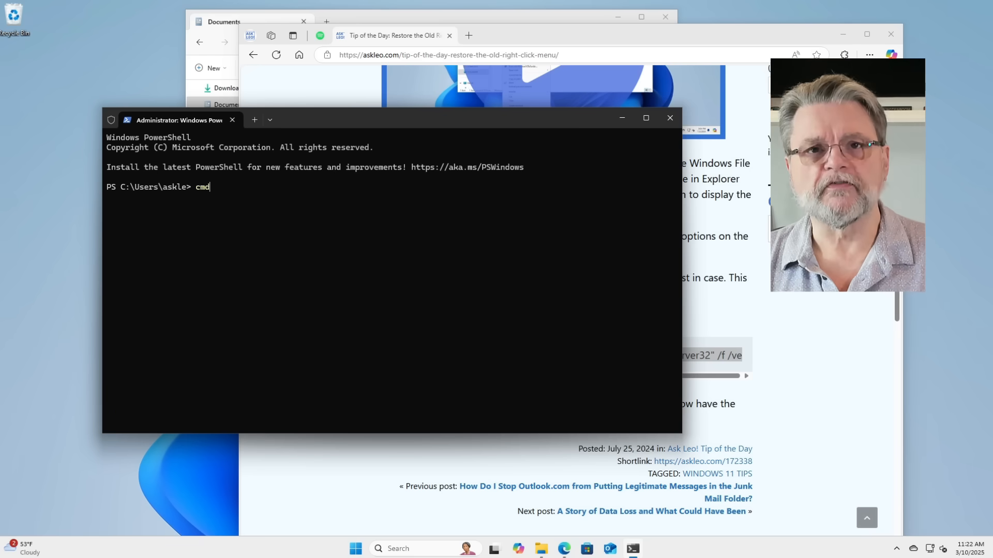
{"action": "key", "text": "Return"}
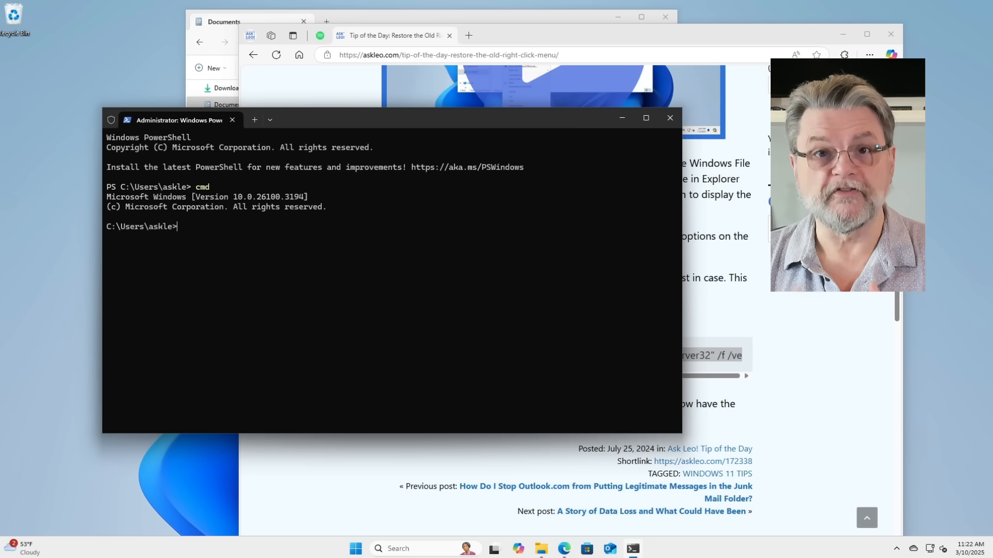
{"action": "mouse_move", "coordinate": [310, 189]}
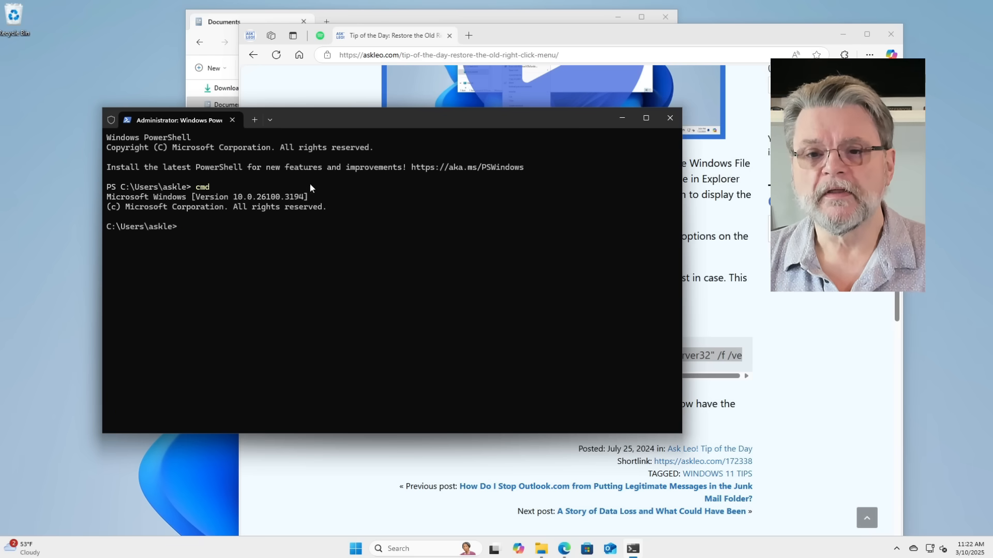
{"action": "type", "text": "reg.exe add \"HKCU\\Software\\Classes\\CLSID\\{86ca1aa0-34aa-4e8b-a509-50c905bae2a2}\\InprocServer32\" /f /ve"}
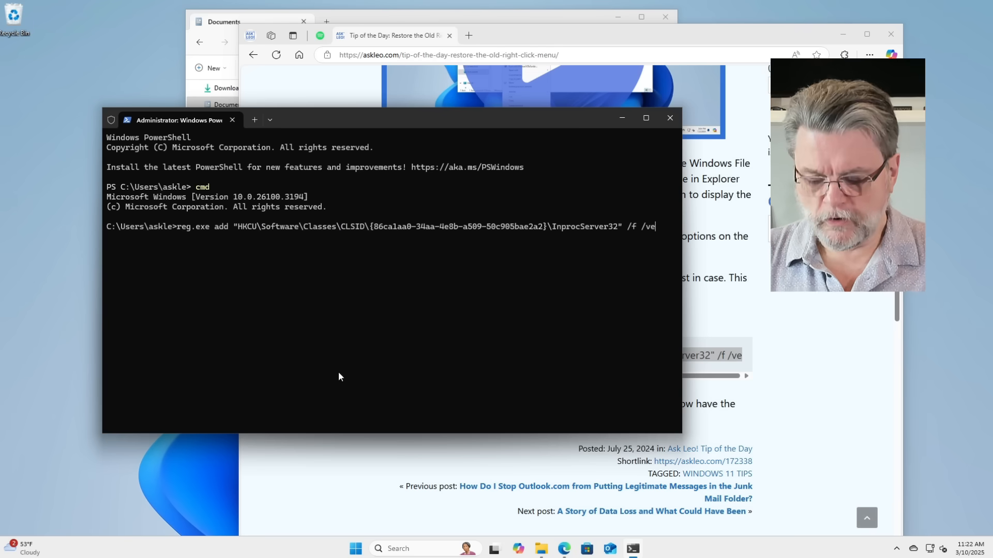
{"action": "key", "text": "Return"}
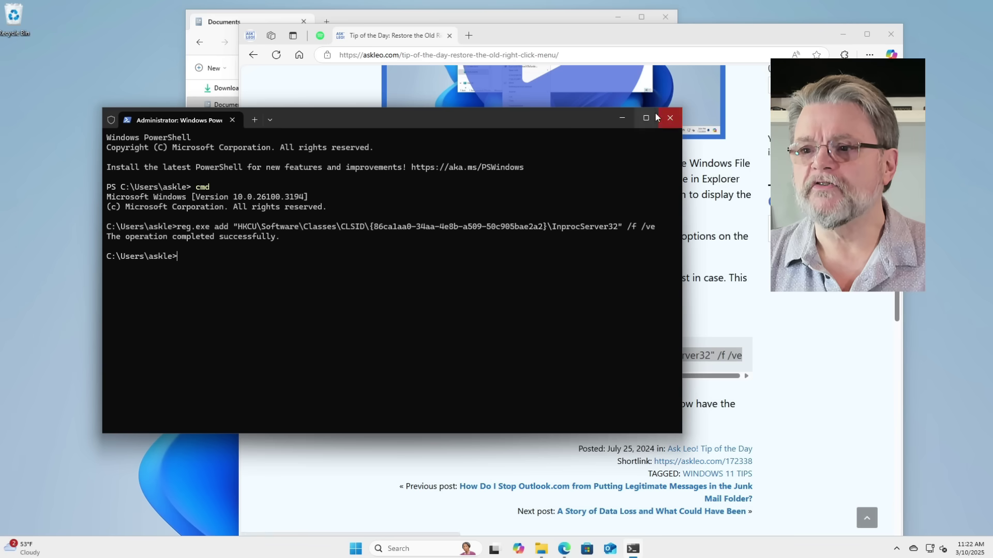
Close the terminal window and the Documents folder window, leaving the desktop
{"action": "left_click", "coordinate": [669, 118]}
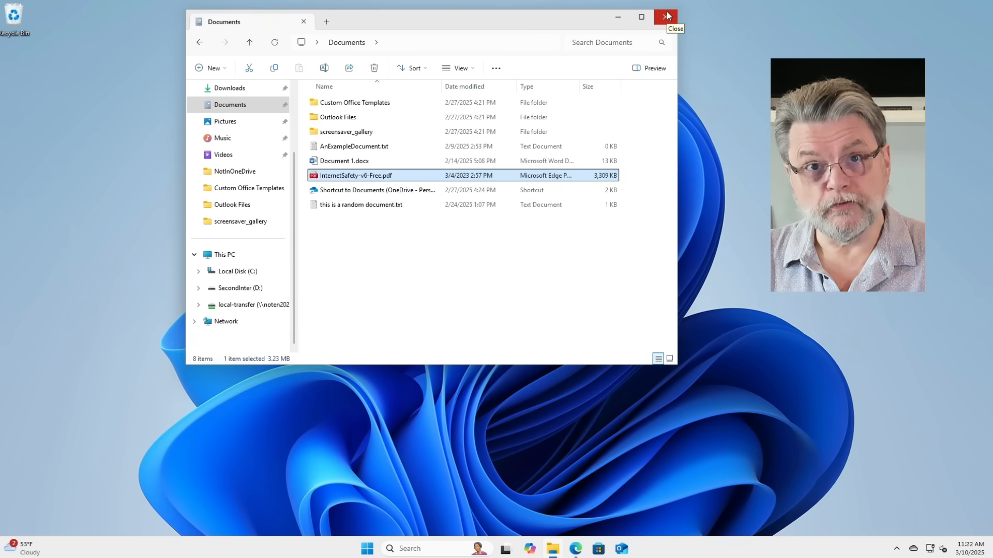
{"action": "mouse_move", "coordinate": [669, 25]}
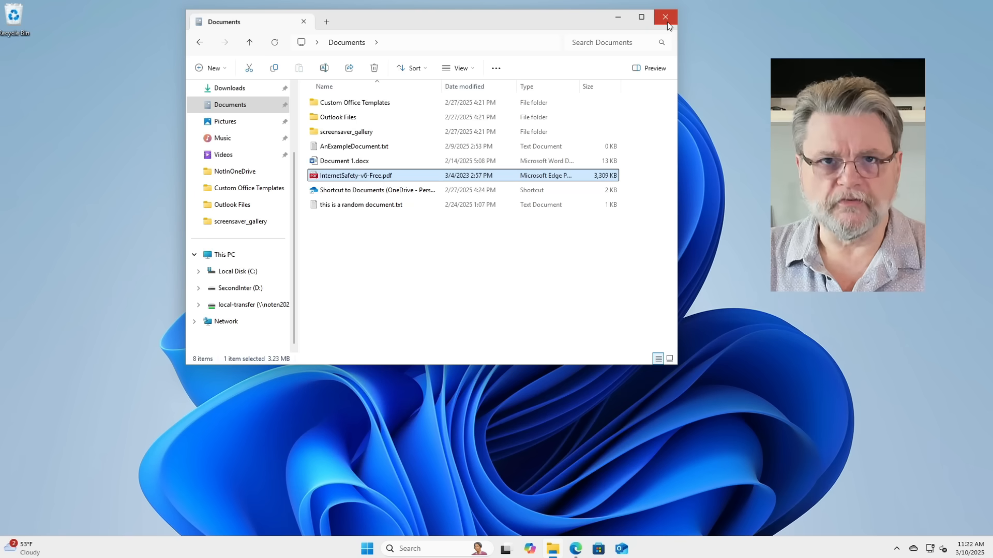
{"action": "left_click", "coordinate": [664, 18]}
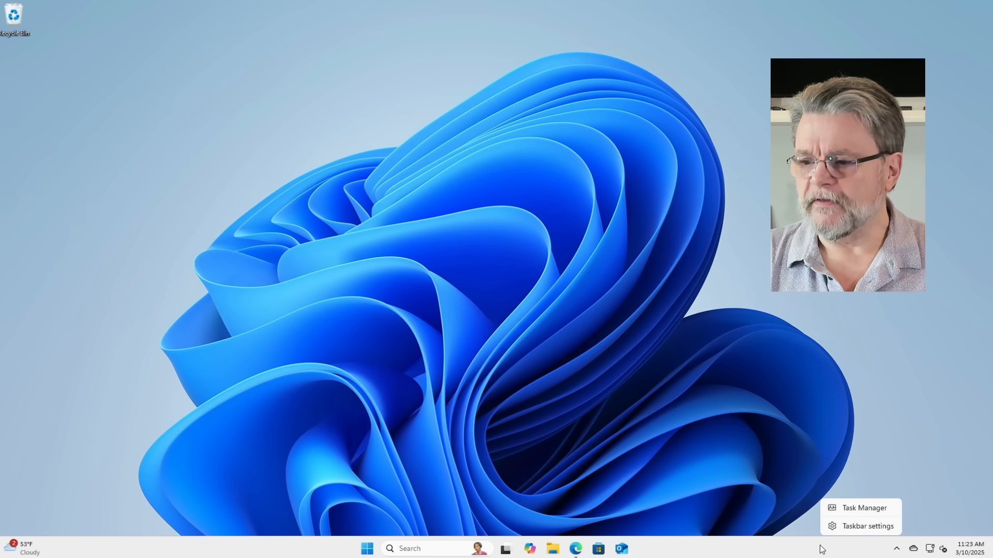
{"action": "mouse_move", "coordinate": [865, 511]}
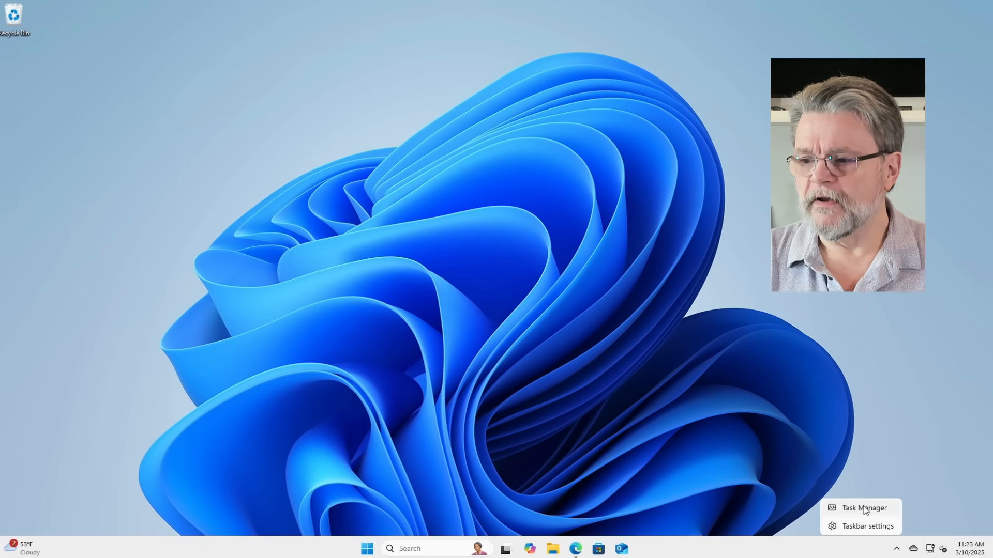
Launch Task Manager and restart the Windows Explorer process from its list
{"action": "left_click", "coordinate": [863, 507]}
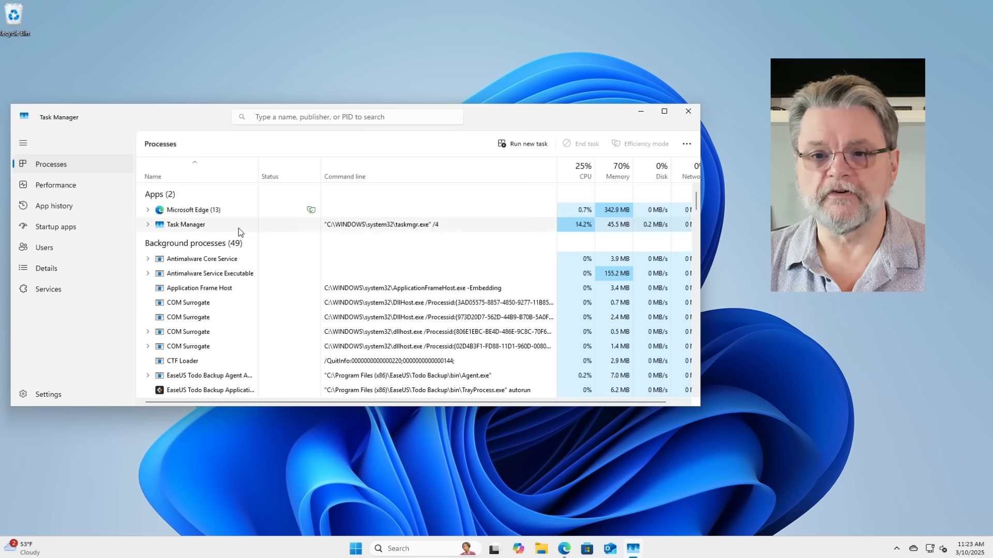
{"action": "scroll", "scroll_direction": "down", "scroll_amount": 3}
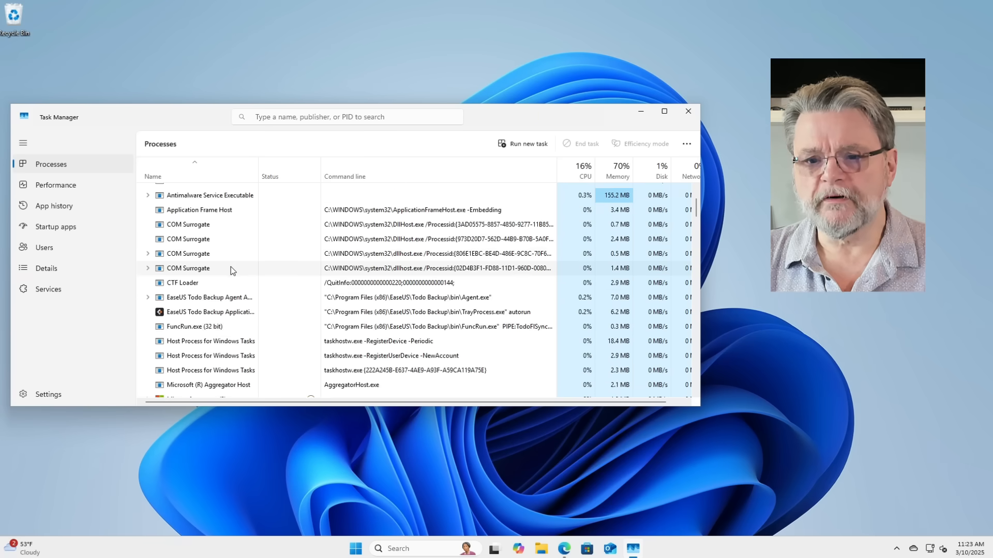
{"action": "scroll", "scroll_direction": "down", "scroll_amount": 3}
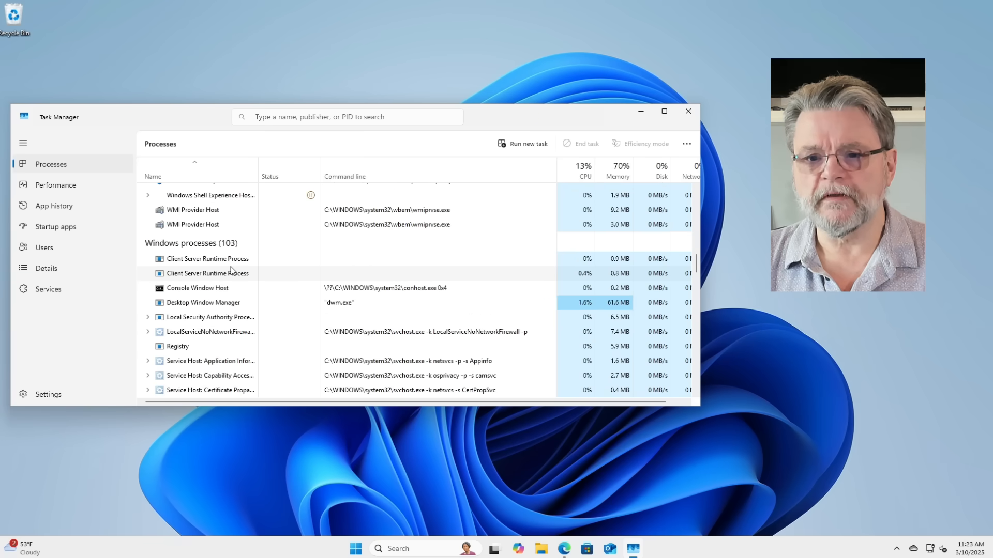
{"action": "scroll", "scroll_direction": "down", "scroll_amount": 3}
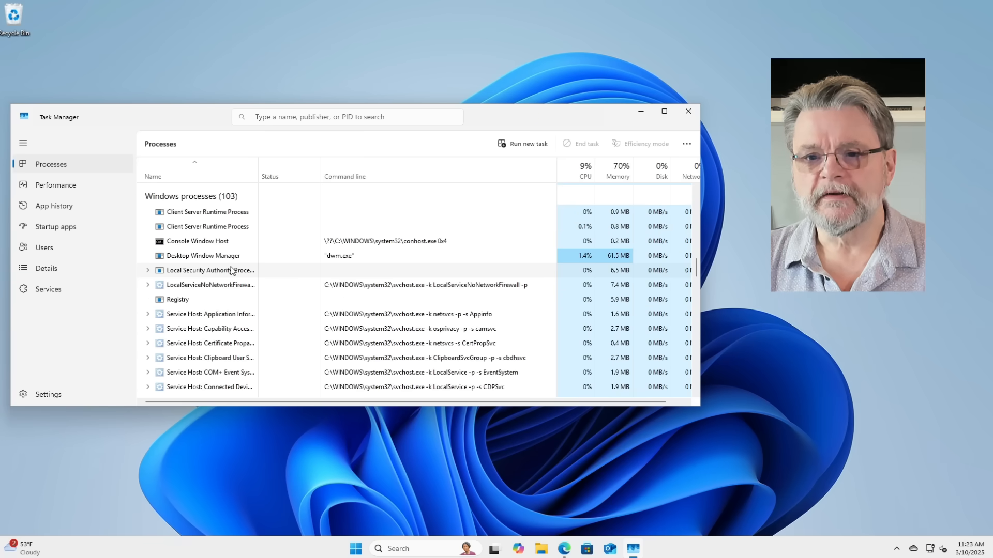
{"action": "scroll", "scroll_direction": "down", "scroll_amount": 3}
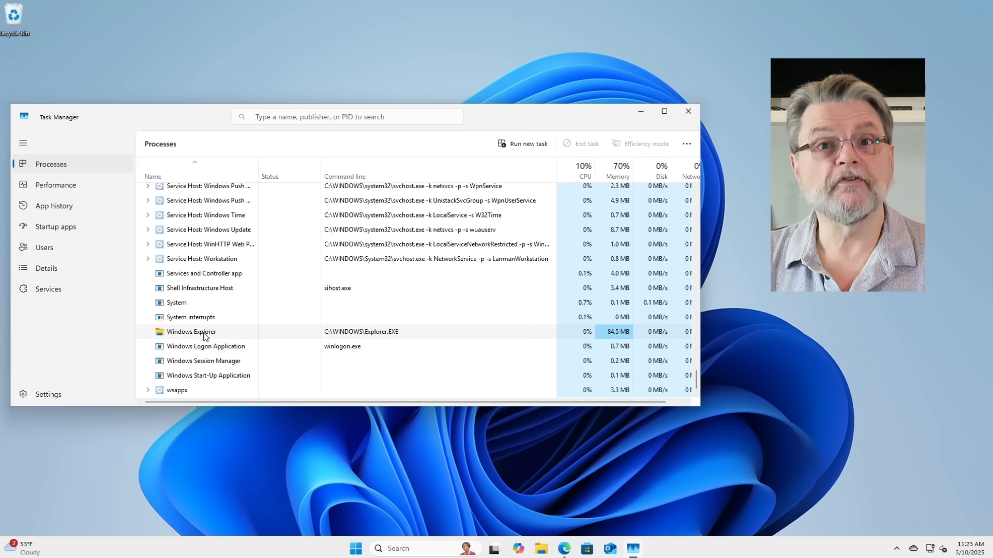
{"action": "right_click", "coordinate": [190, 331]}
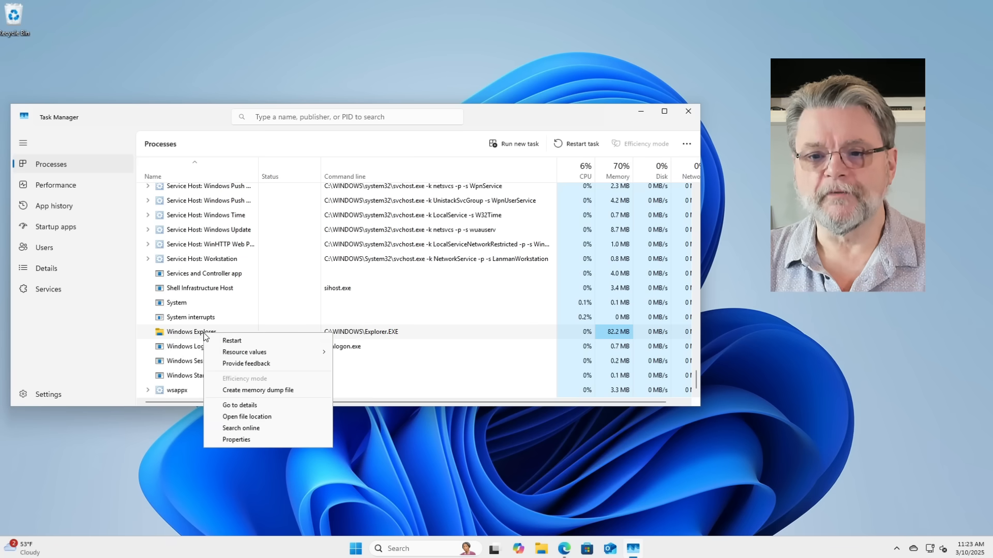
{"action": "mouse_move", "coordinate": [231, 340]}
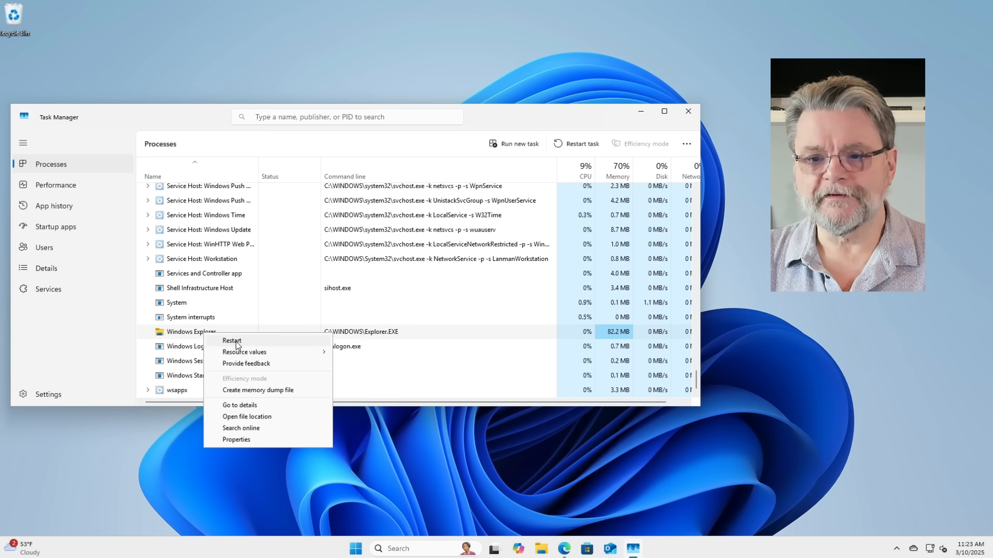
{"action": "left_click", "coordinate": [230, 341]}
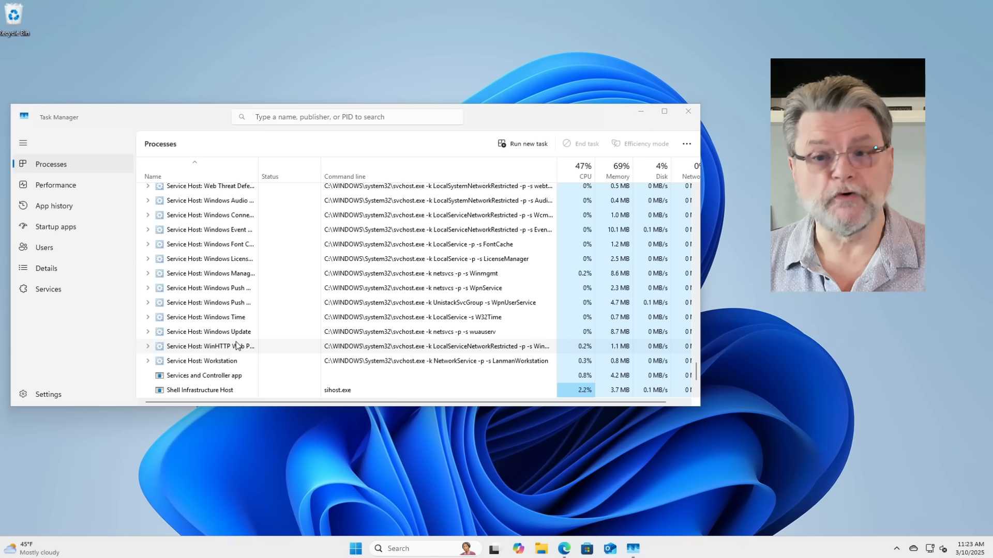
Close Task Manager, returning to the desktop
{"action": "scroll", "scroll_direction": "down", "scroll_amount": 3}
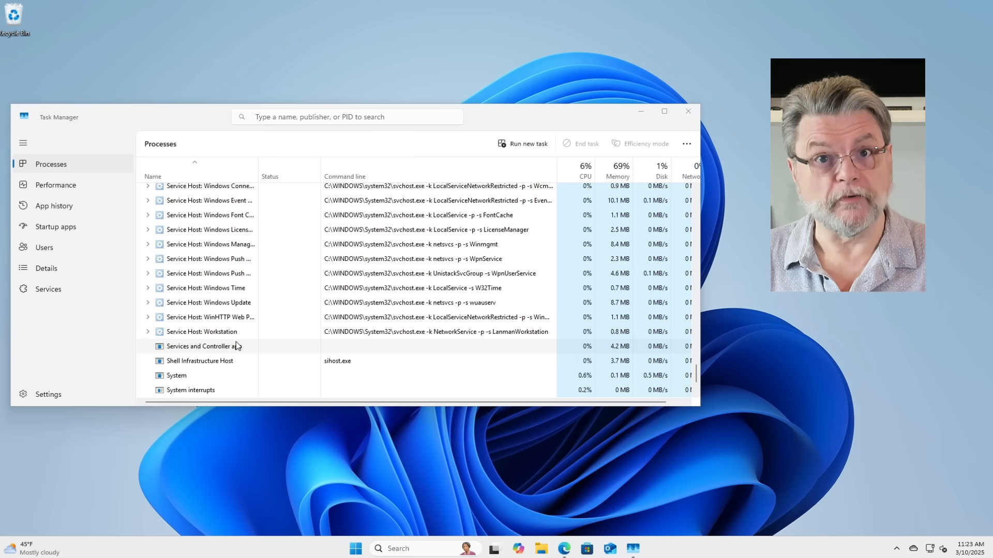
{"action": "scroll", "scroll_direction": "down", "scroll_amount": 3}
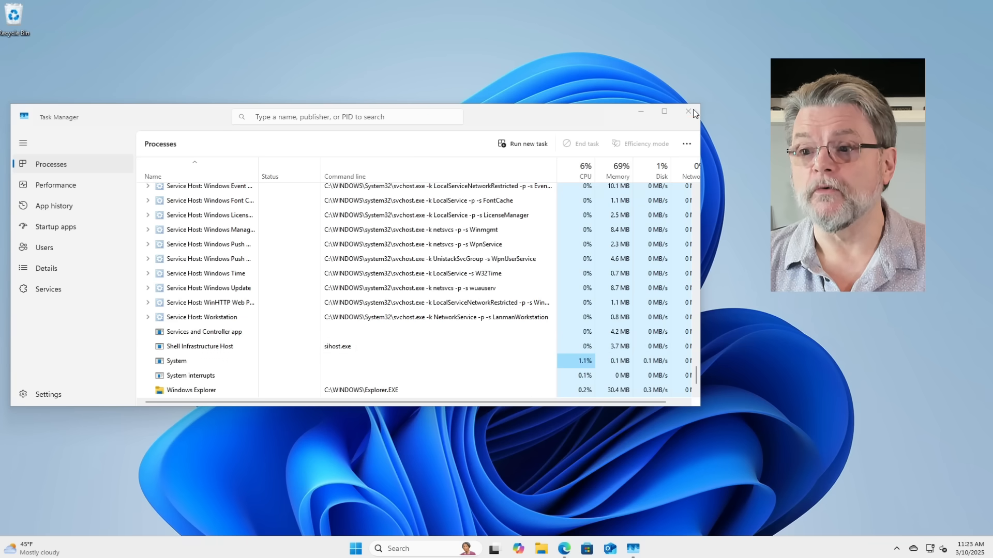
{"action": "left_click", "coordinate": [688, 112]}
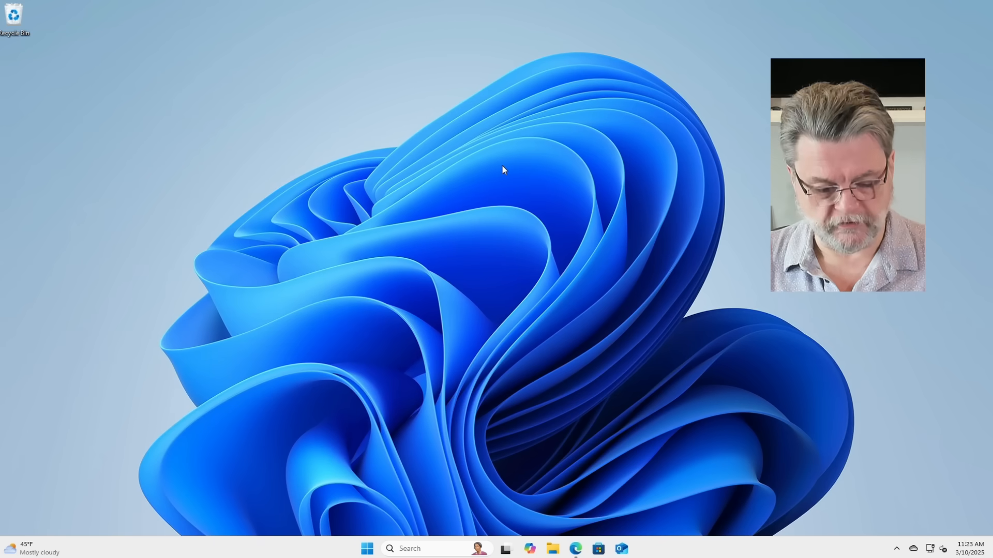
Reopen Documents and show the full classic context menu for InternetSafety-v6-Free.pdf
{"action": "left_click", "coordinate": [551, 548]}
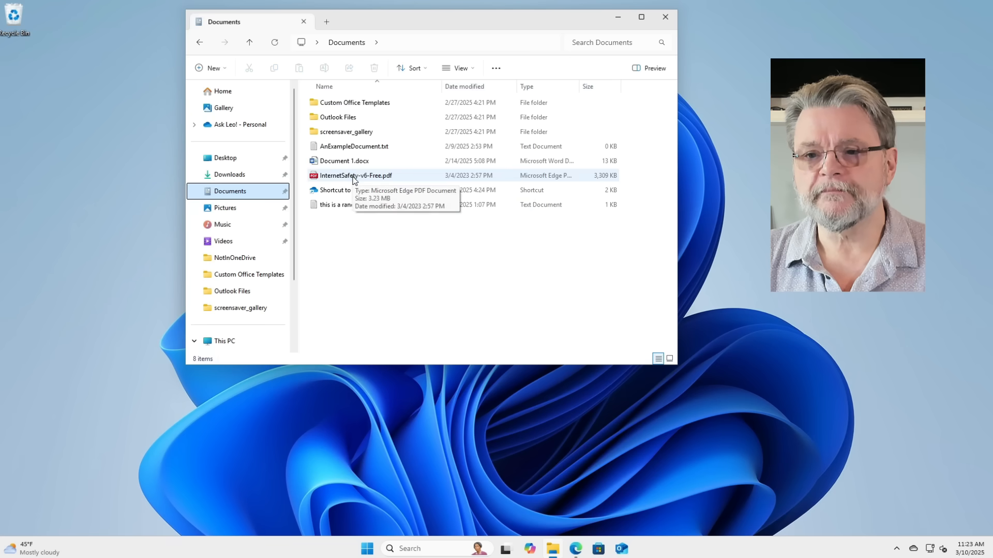
{"action": "right_click", "coordinate": [356, 175]}
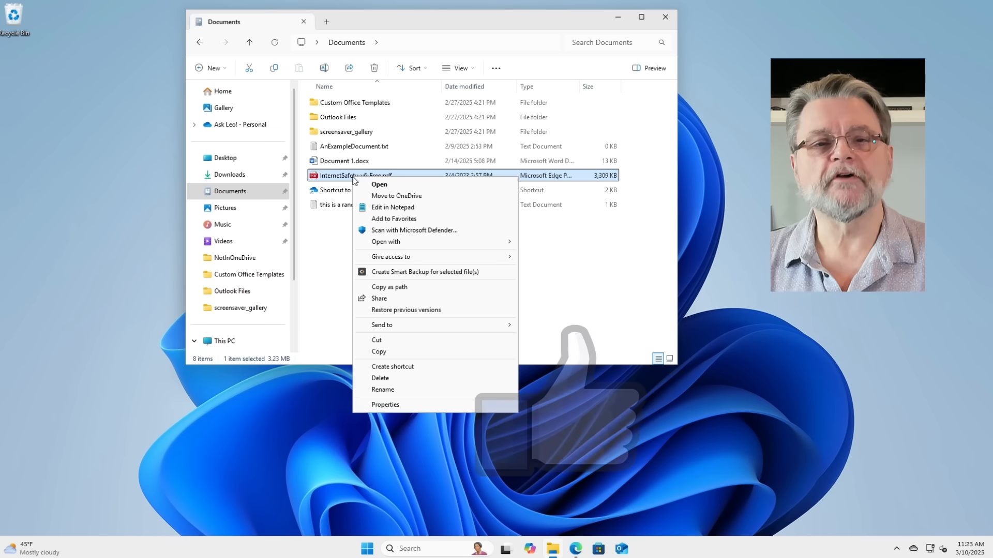